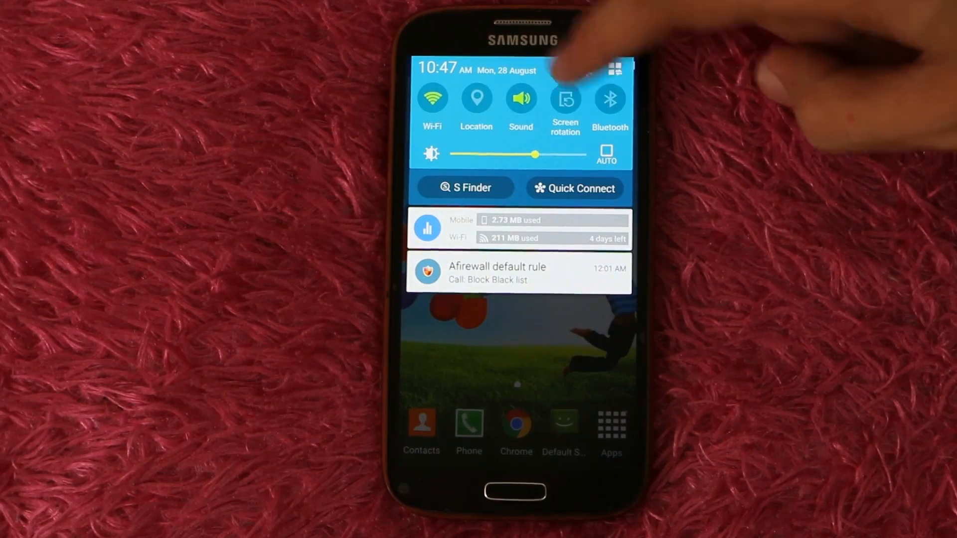
# Step: Navigate from the notification panel's Settings gear to the About device page
pyautogui.click(622, 69)
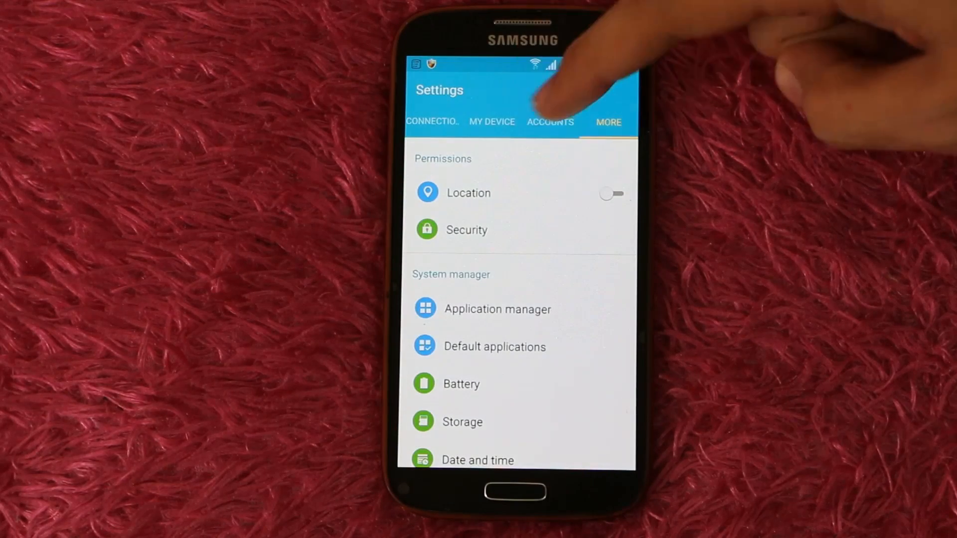
pyautogui.scroll(-3)
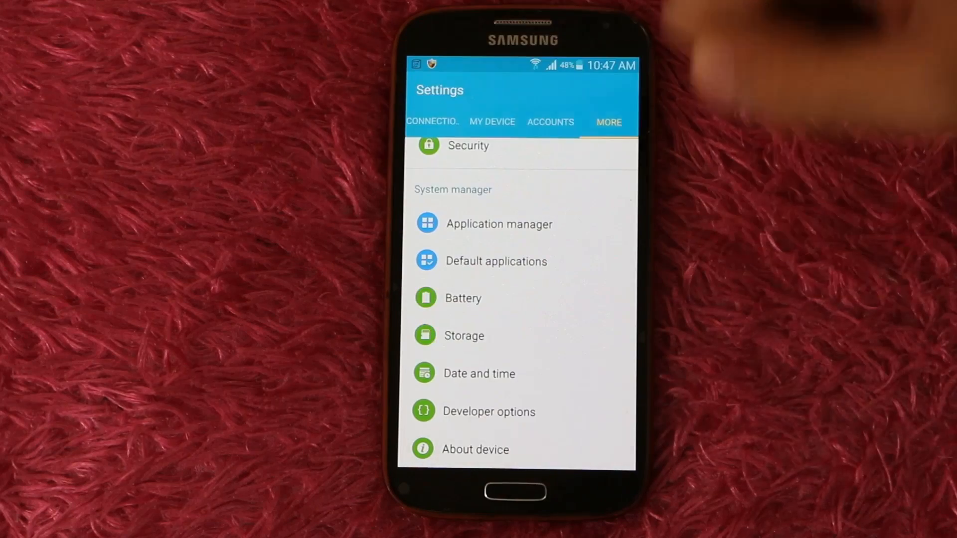
pyautogui.click(474, 448)
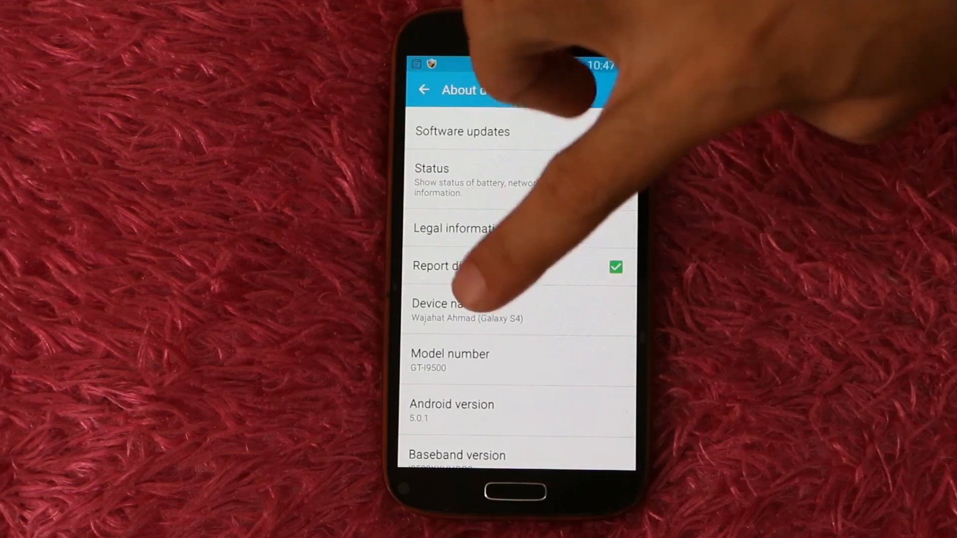
pyautogui.scroll(-3)
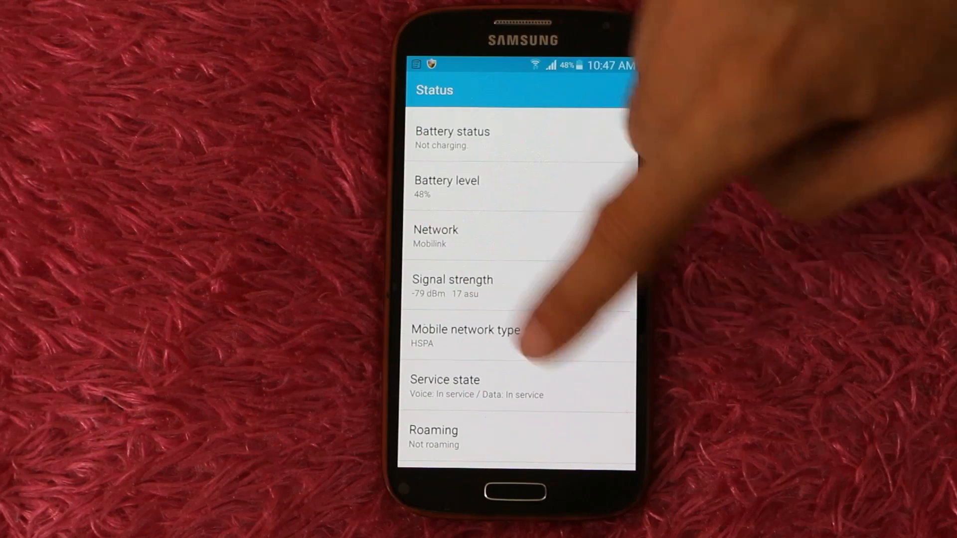
# Step: Reveal Device status 'Custom' in the Status page, then return to the home screen
pyautogui.scroll(-3)
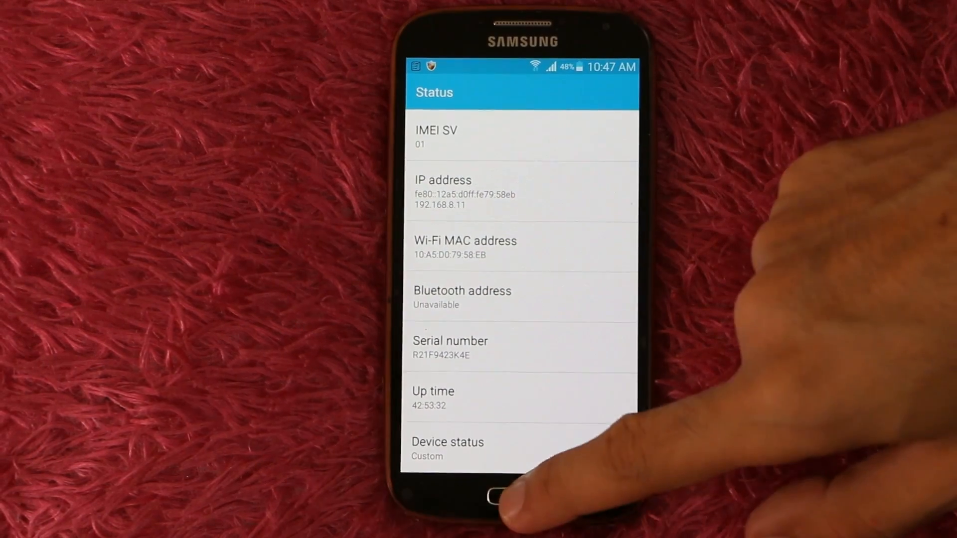
pyautogui.click(494, 498)
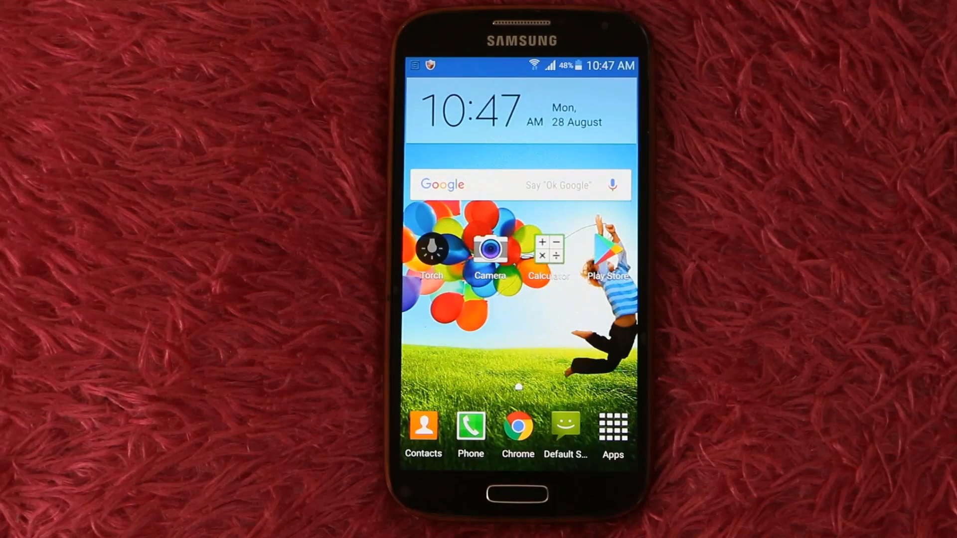